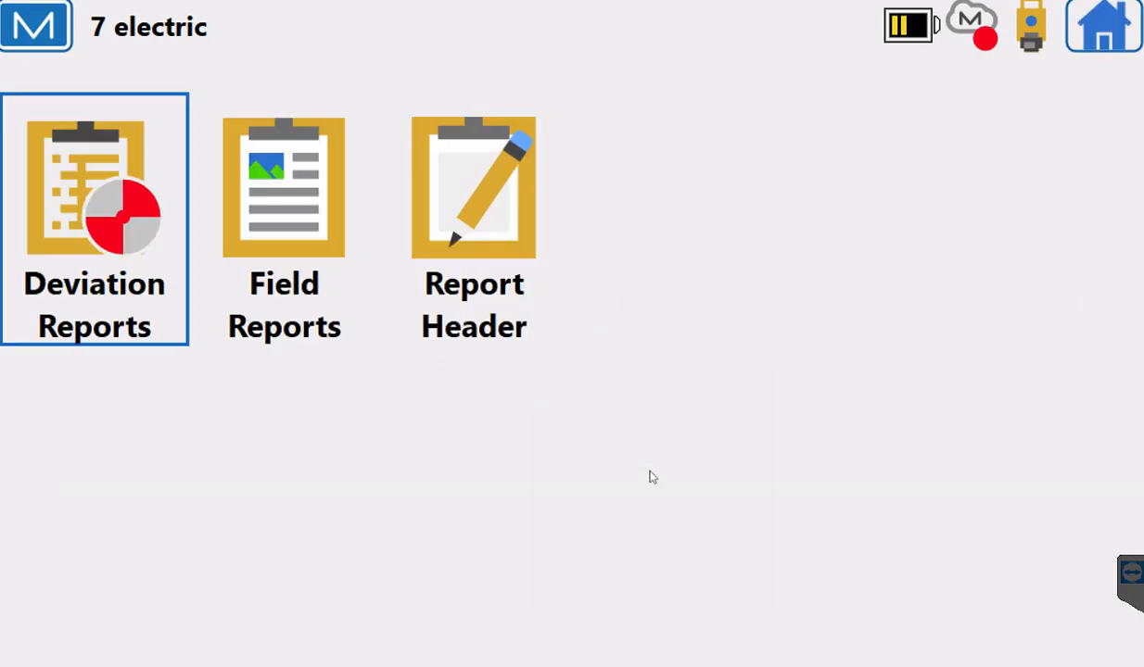
pyautogui.moveTo(666, 418)
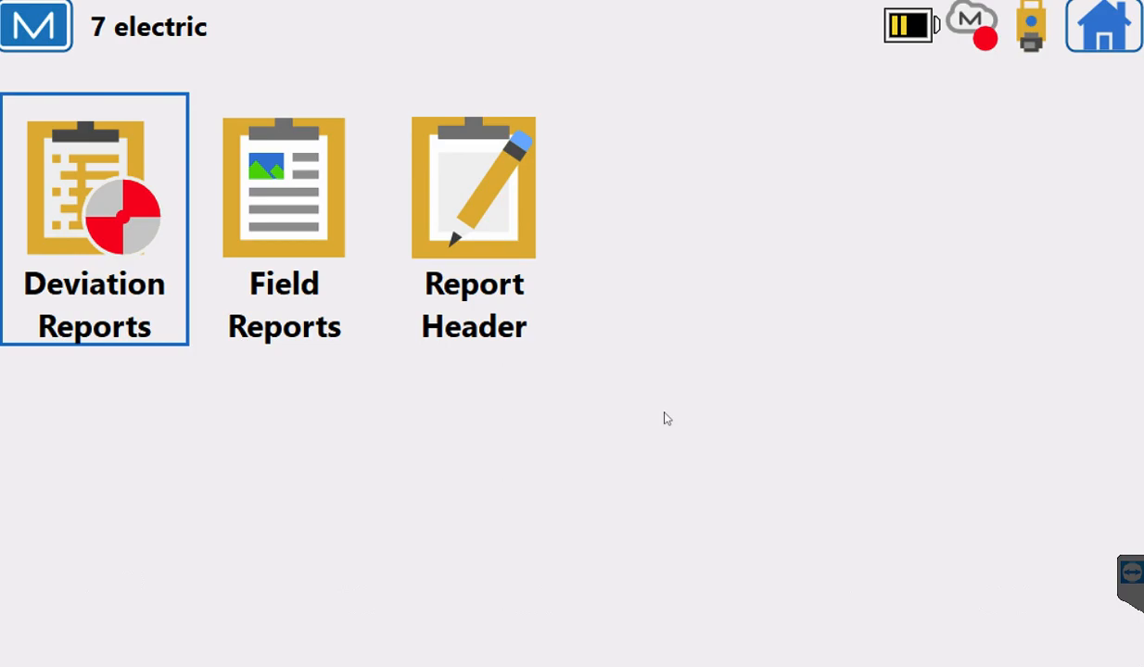
pyautogui.moveTo(297, 229)
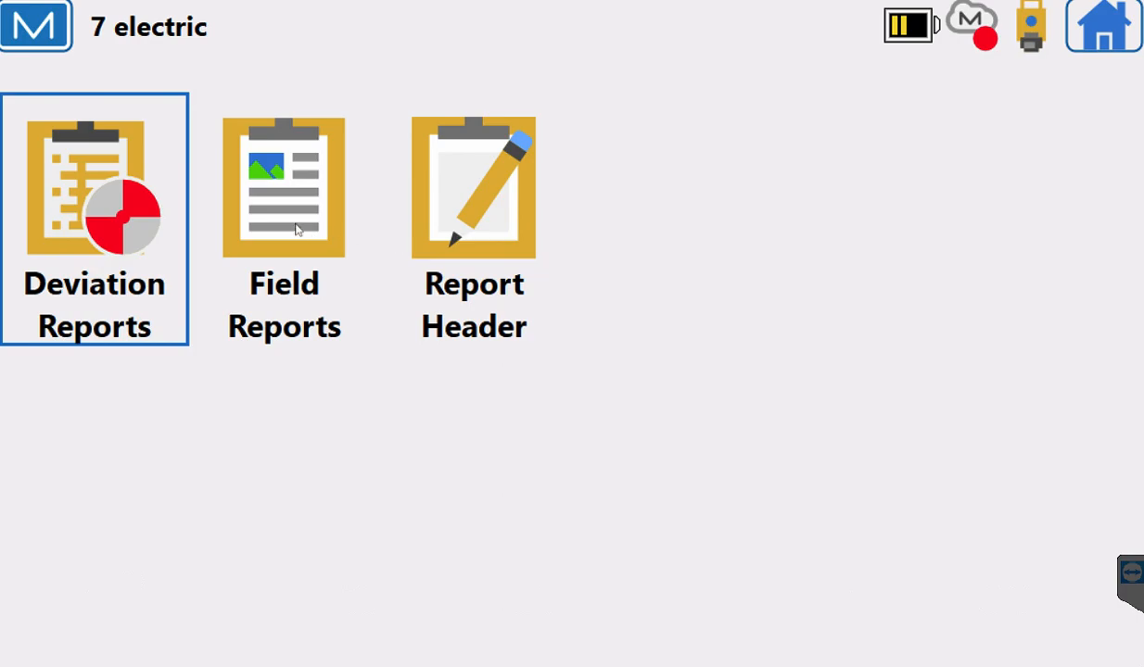
pyautogui.moveTo(477, 235)
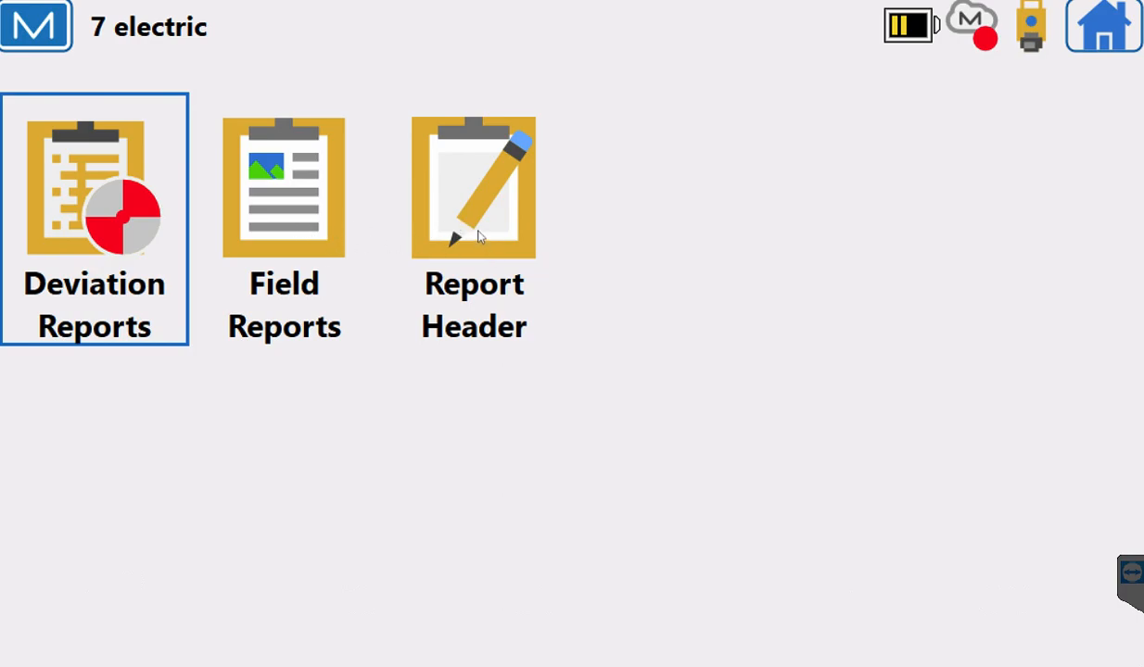
# Step: Open the Report Header settings with the report titles and Topo Element Equipment logo
pyautogui.click(474, 187)
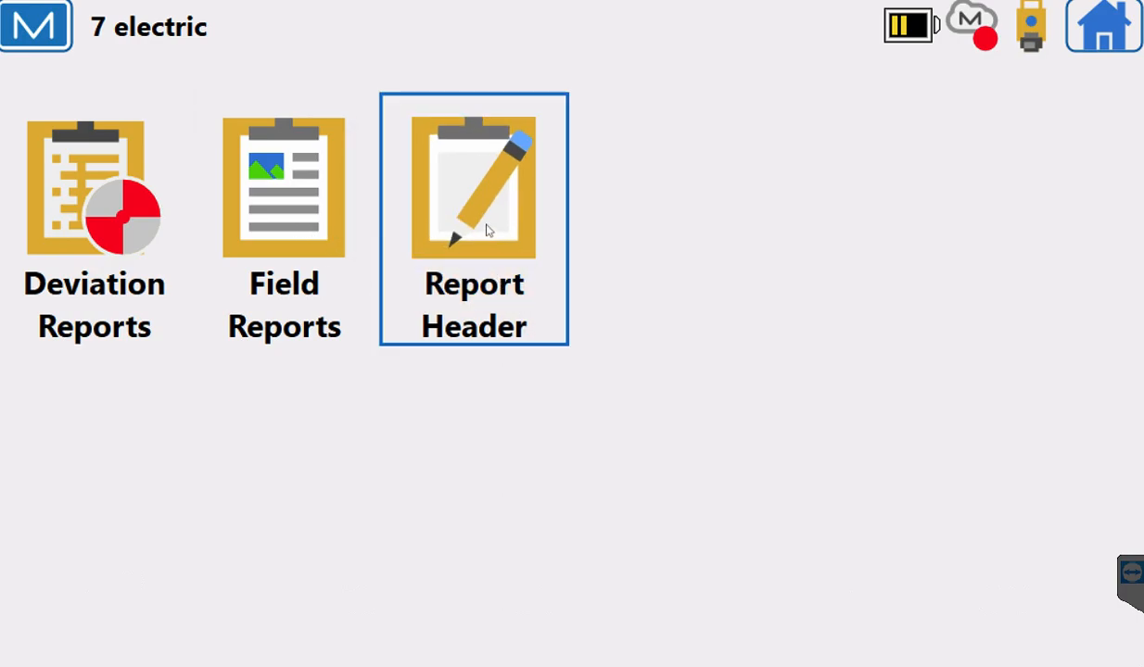
pyautogui.click(474, 187)
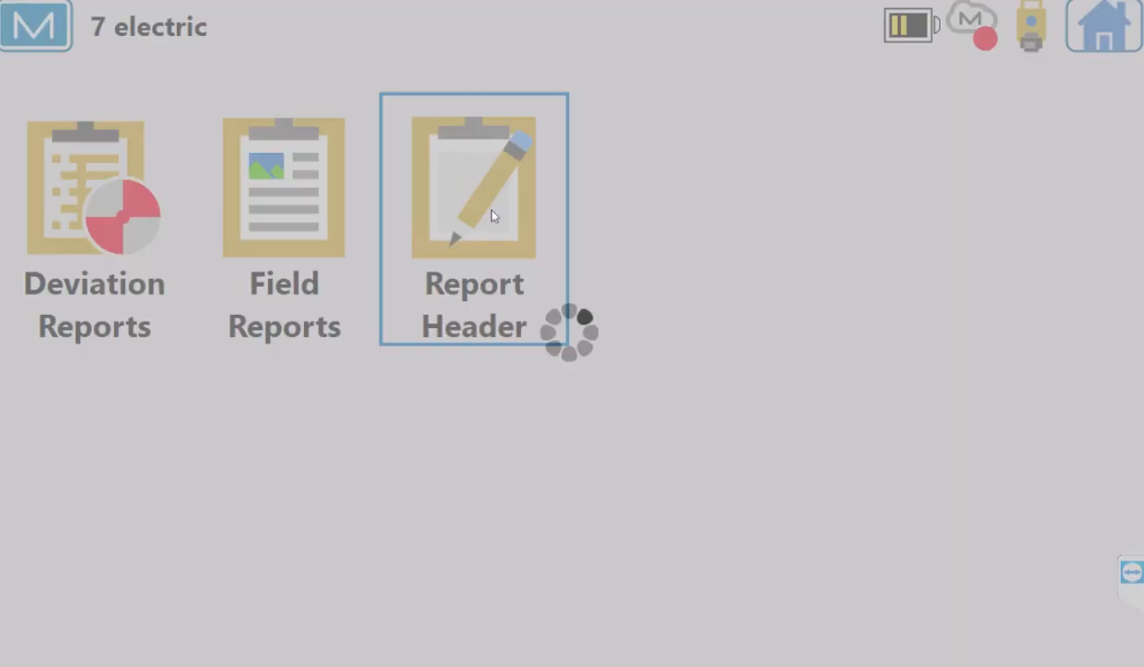
pyautogui.click(474, 187)
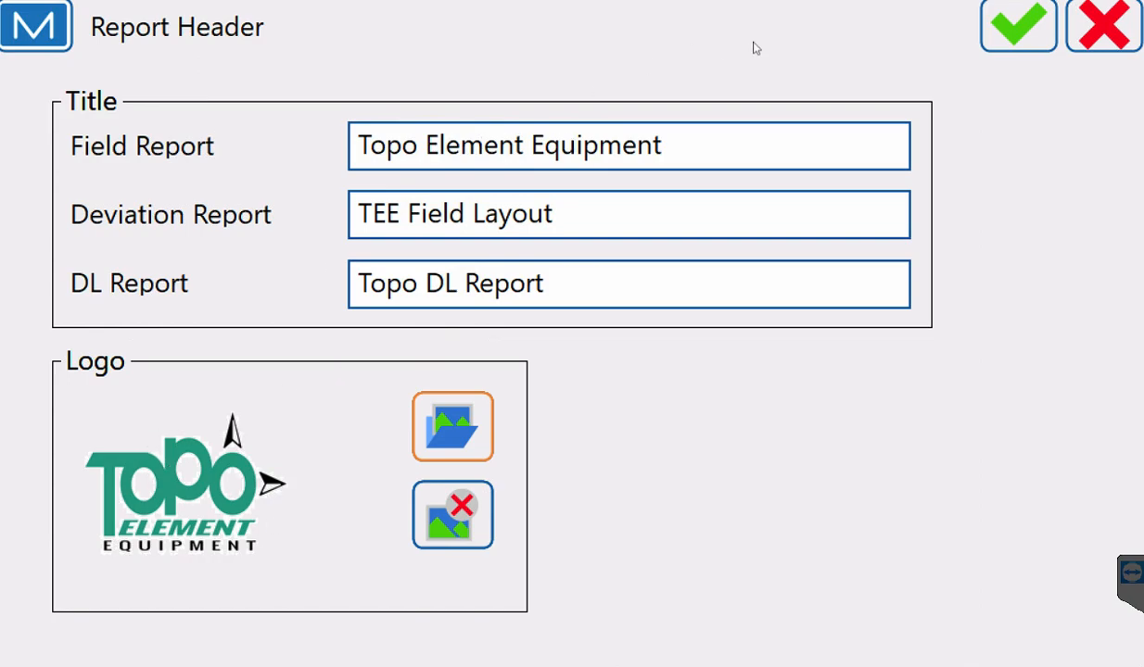
pyautogui.moveTo(1018, 25)
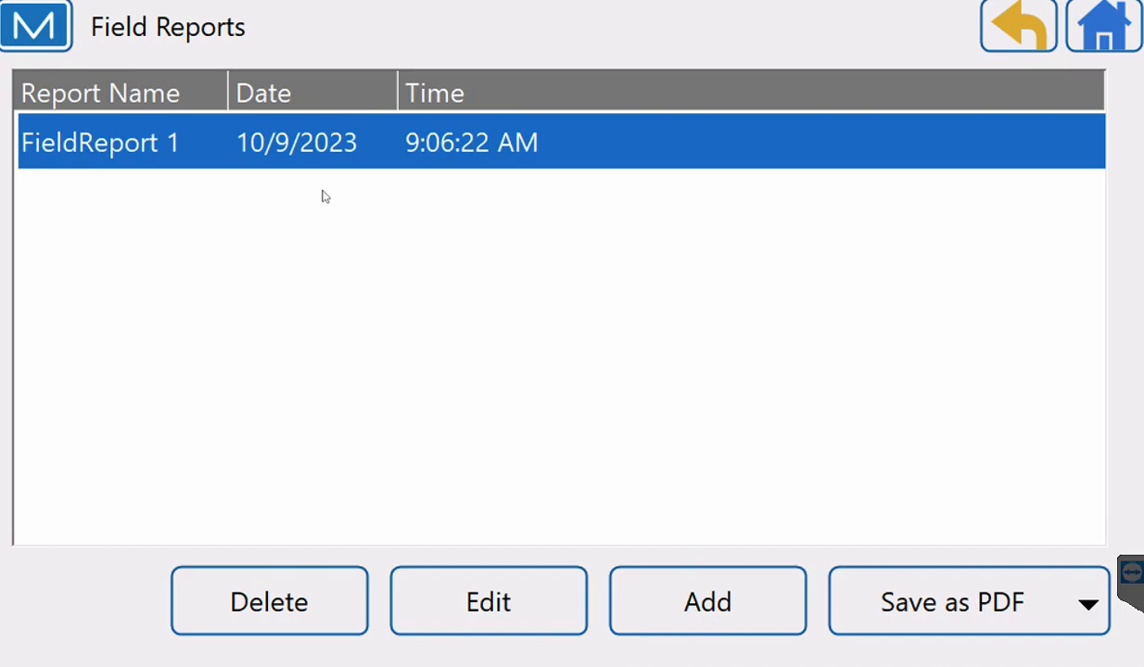
# Step: Add a new field report named 'Demo' with Nick as its creator
pyautogui.click(707, 600)
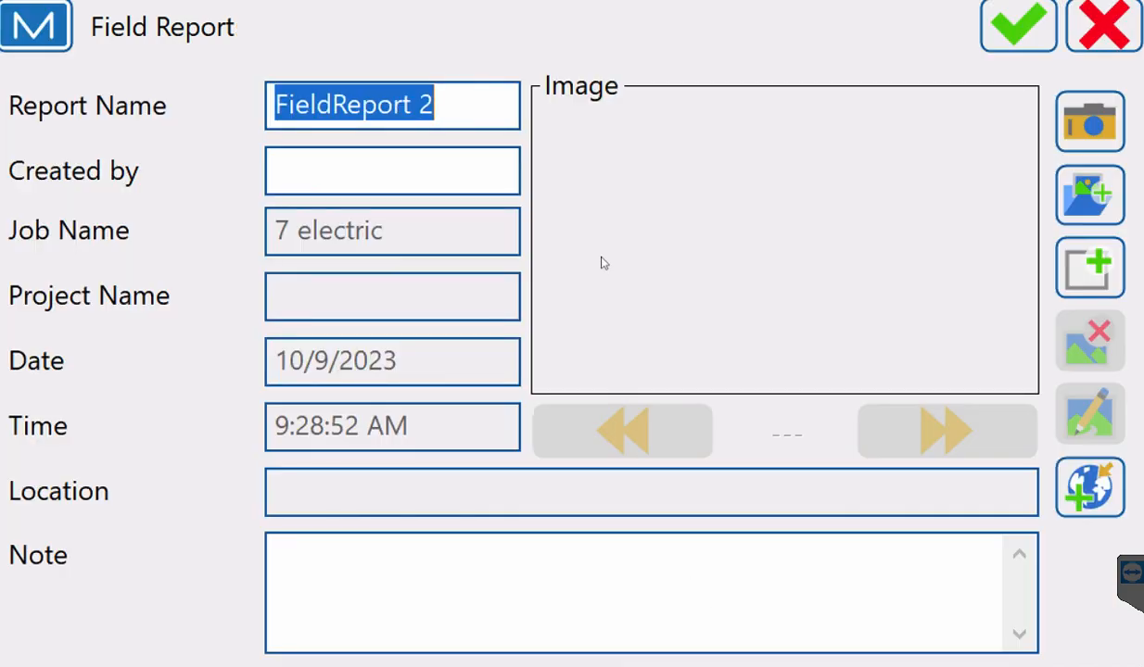
pyautogui.write('Demo')
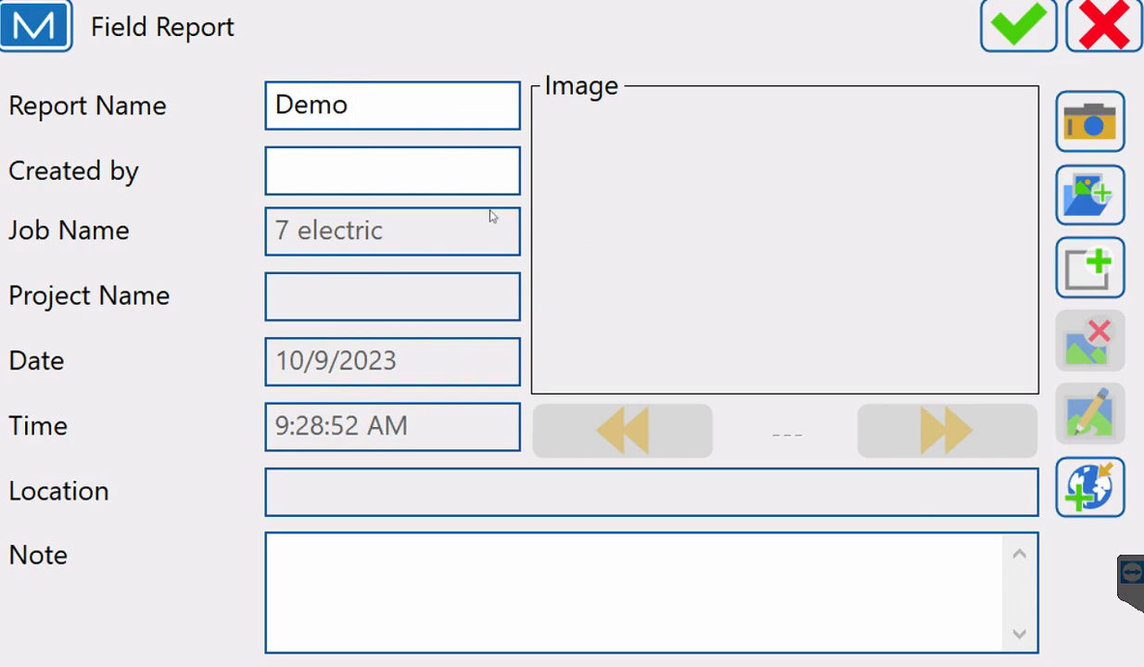
pyautogui.click(392, 170)
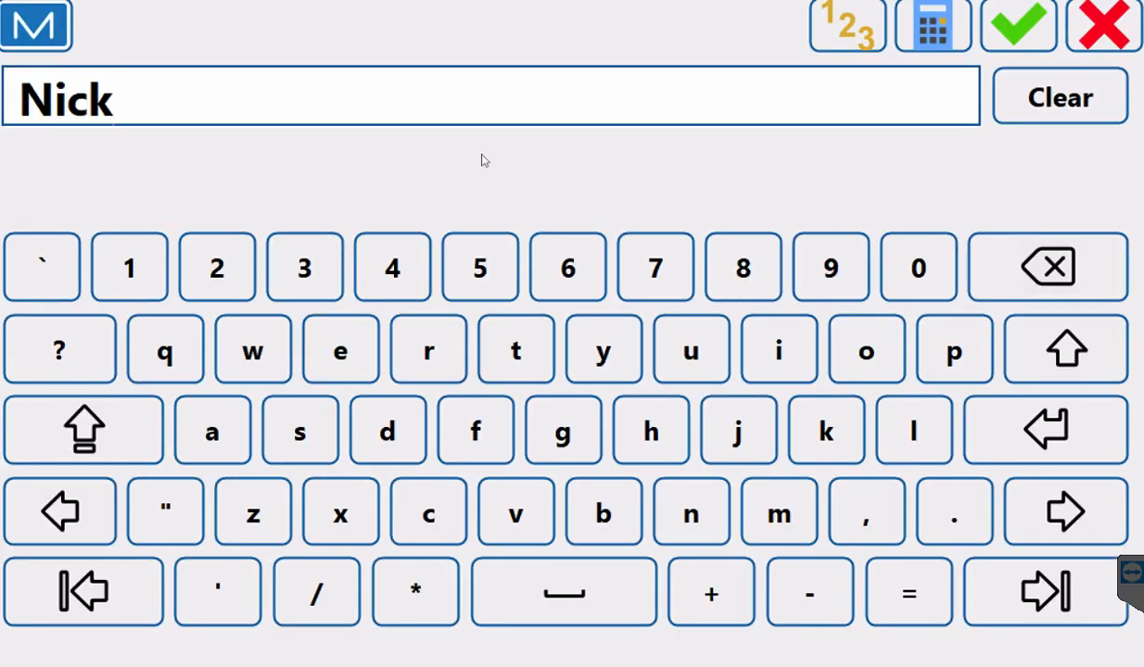
pyautogui.click(1017, 25)
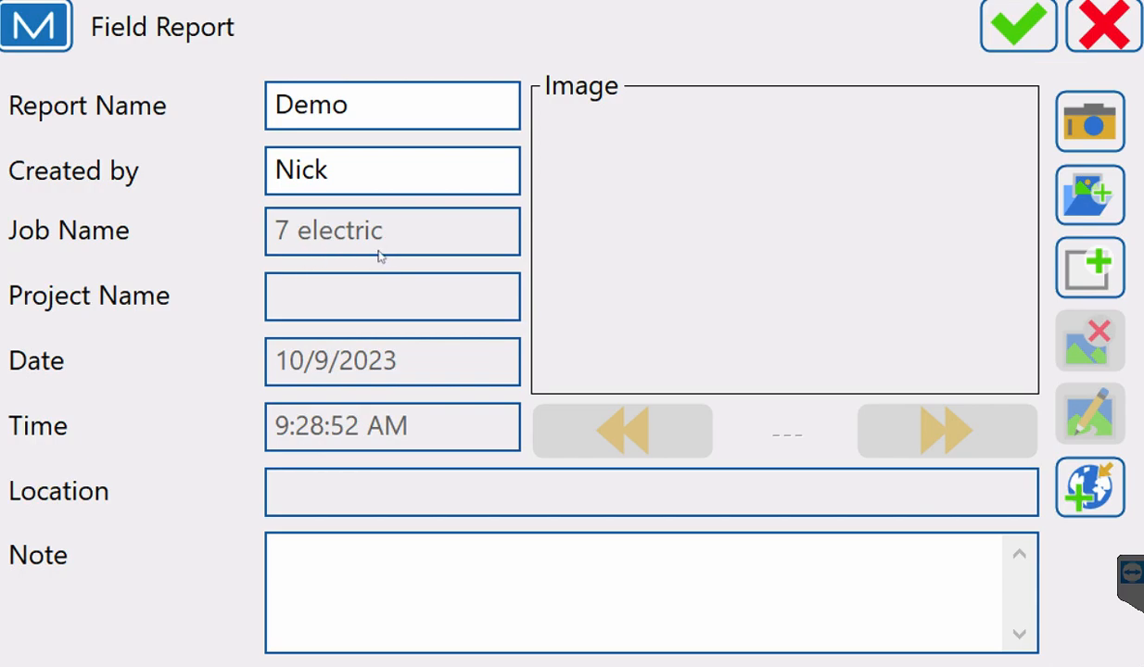
pyautogui.moveTo(314, 396)
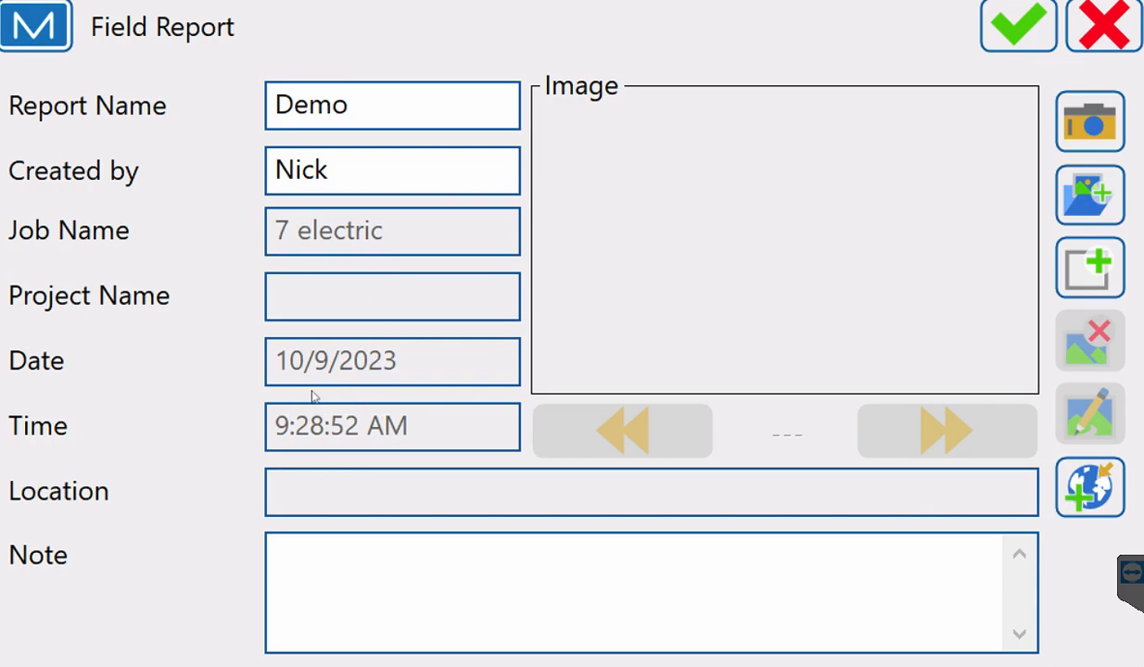
# Step: Write the note 'Slevee was in the wrong spot..' on the Demo report, fixing the spelling
pyautogui.click(649, 491)
pyautogui.write('Slevee was in t')
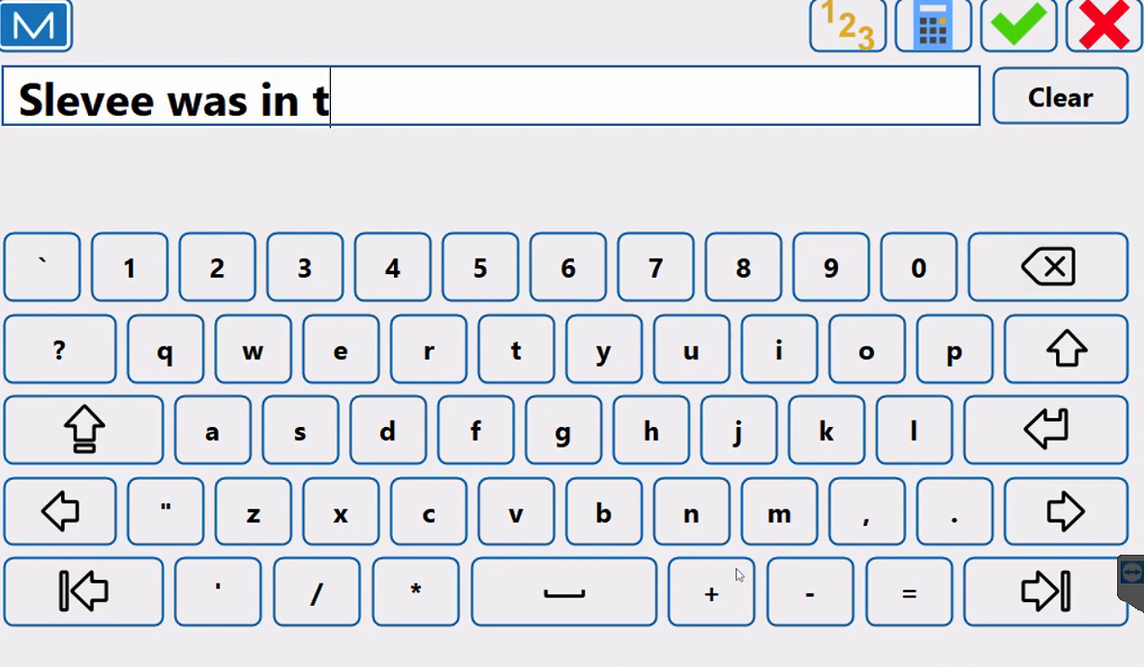
pyautogui.write('he rong spot')
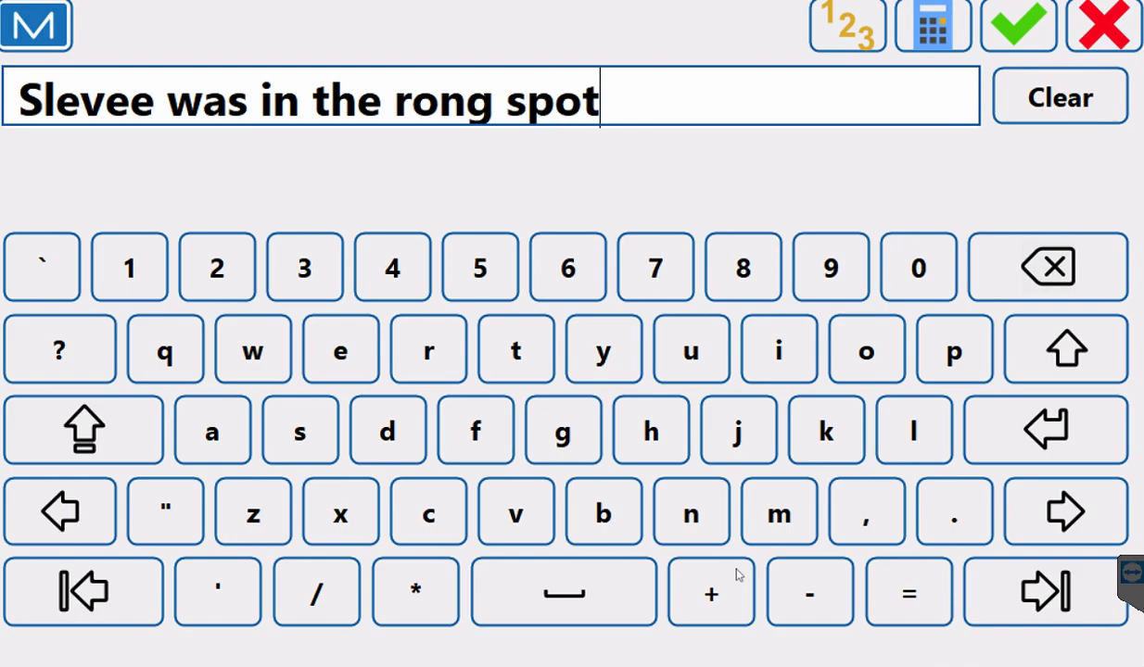
pyautogui.click(952, 510)
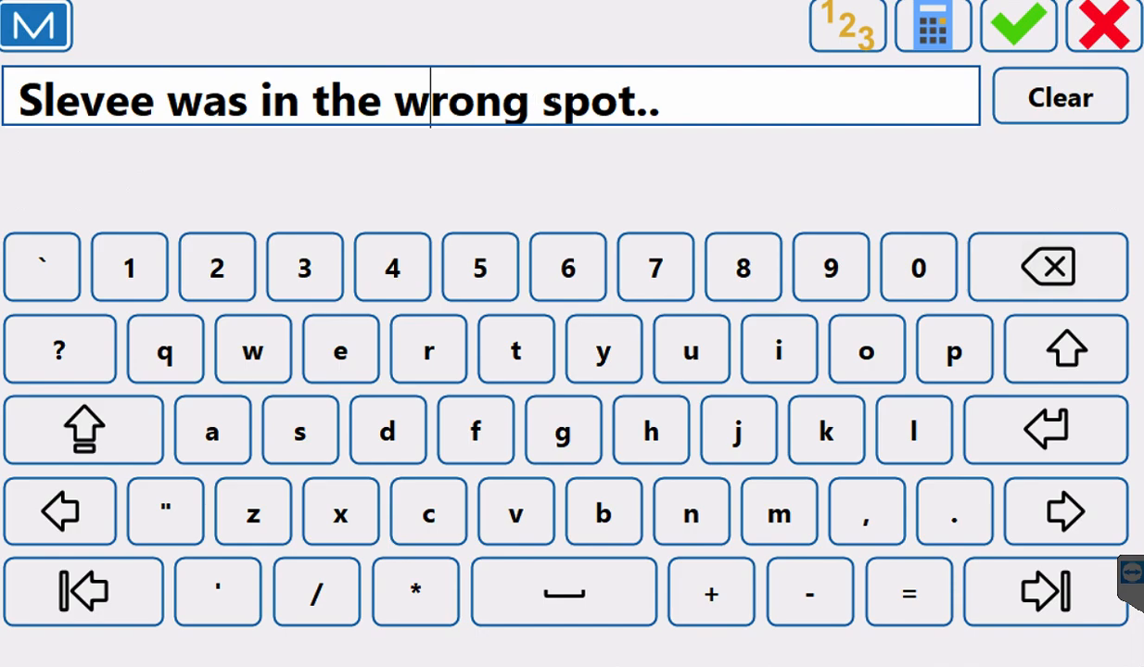
pyautogui.moveTo(936, 64)
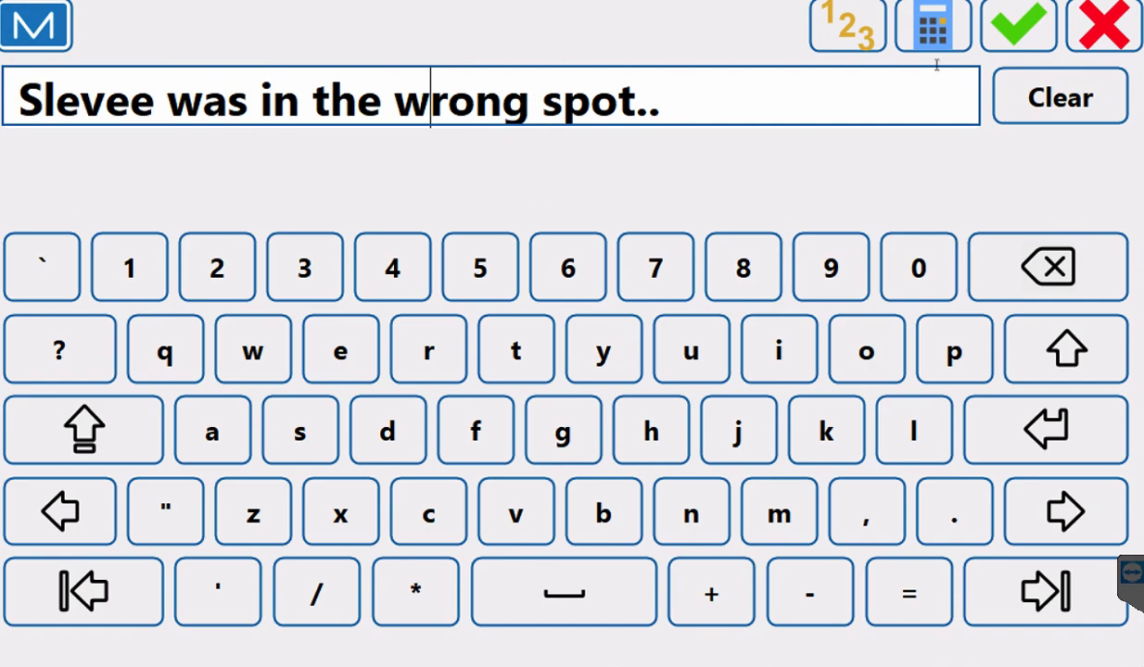
pyautogui.click(1017, 25)
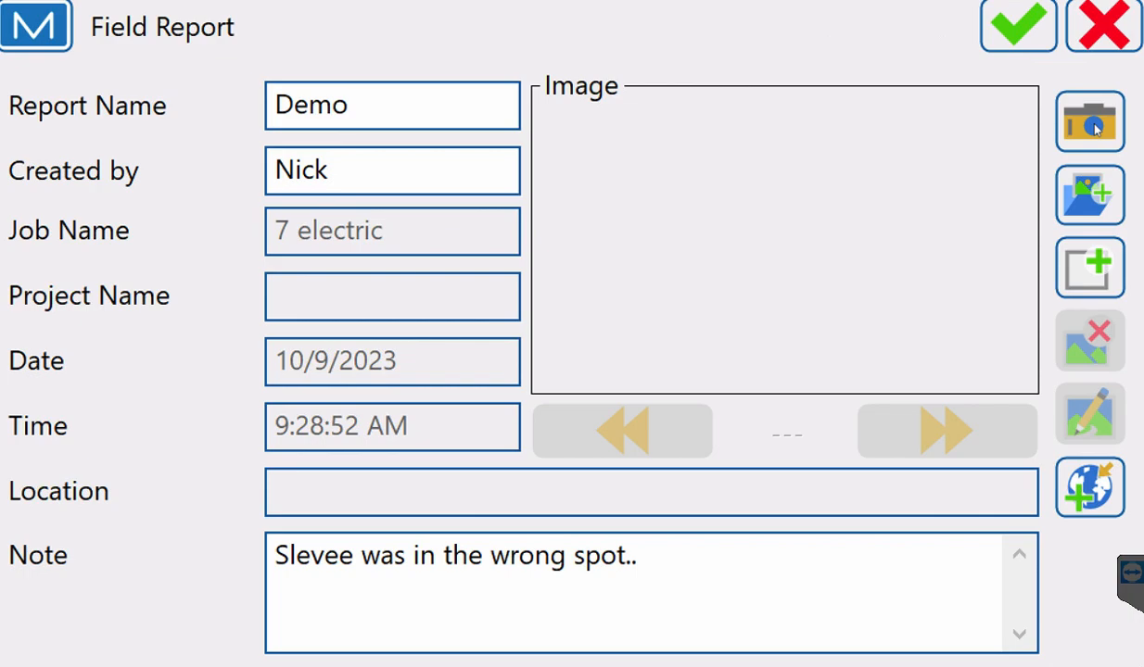
# Step: Capture and accept a photo of the wall, then save the Demo report
pyautogui.click(1089, 121)
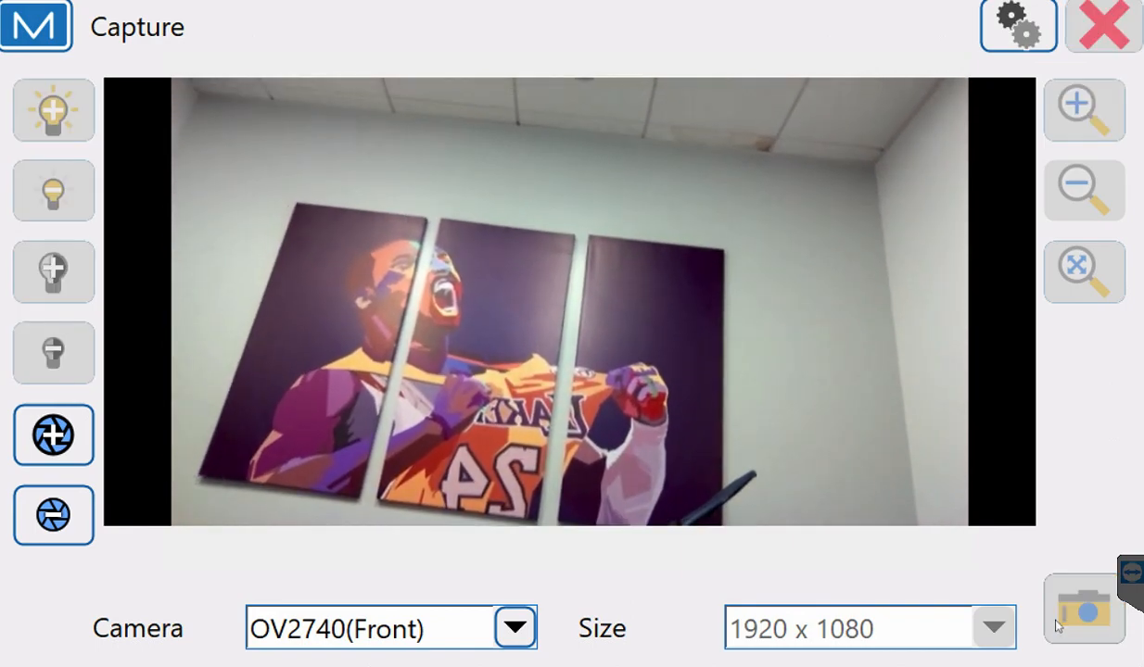
pyautogui.click(1082, 610)
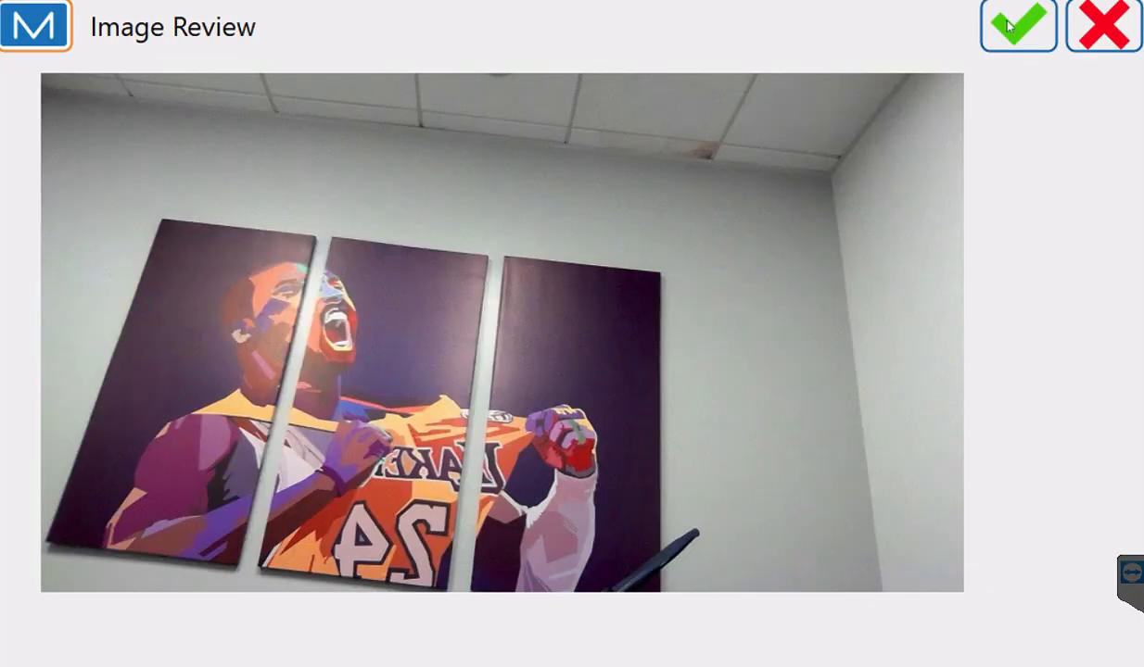
pyautogui.click(1018, 26)
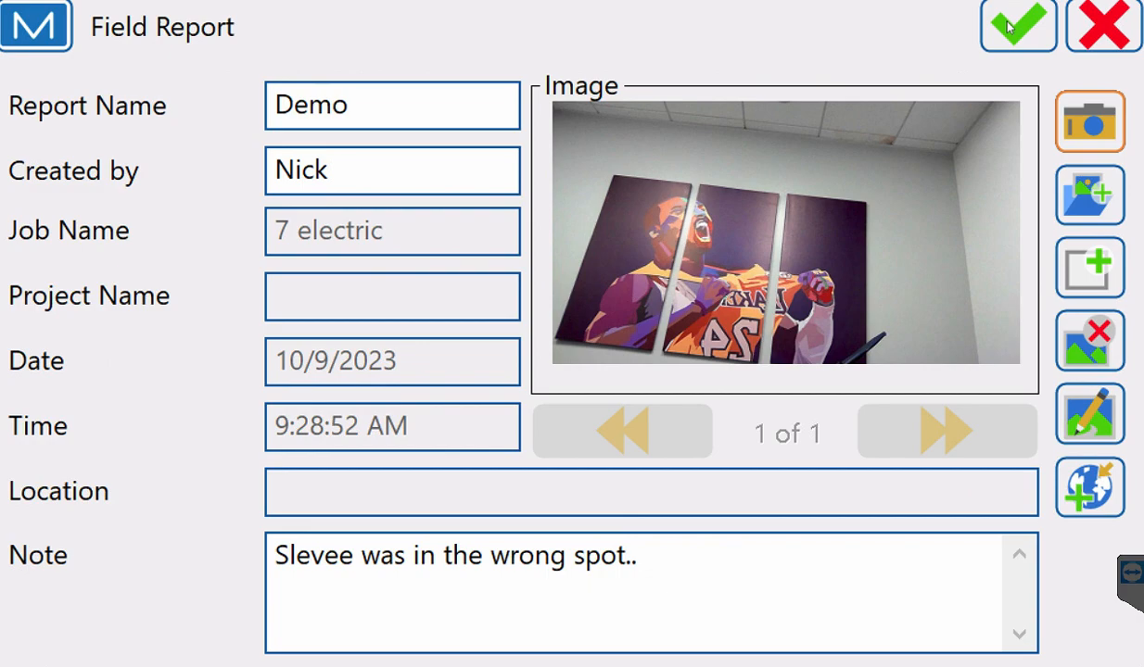
pyautogui.moveTo(1017, 37)
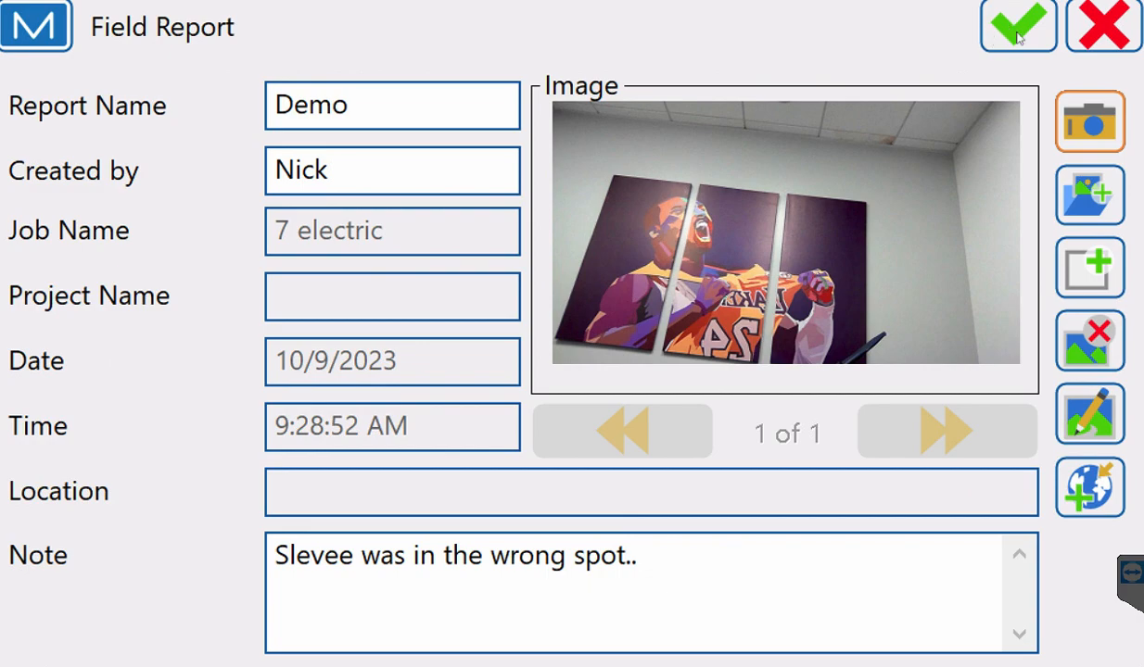
pyautogui.click(1017, 26)
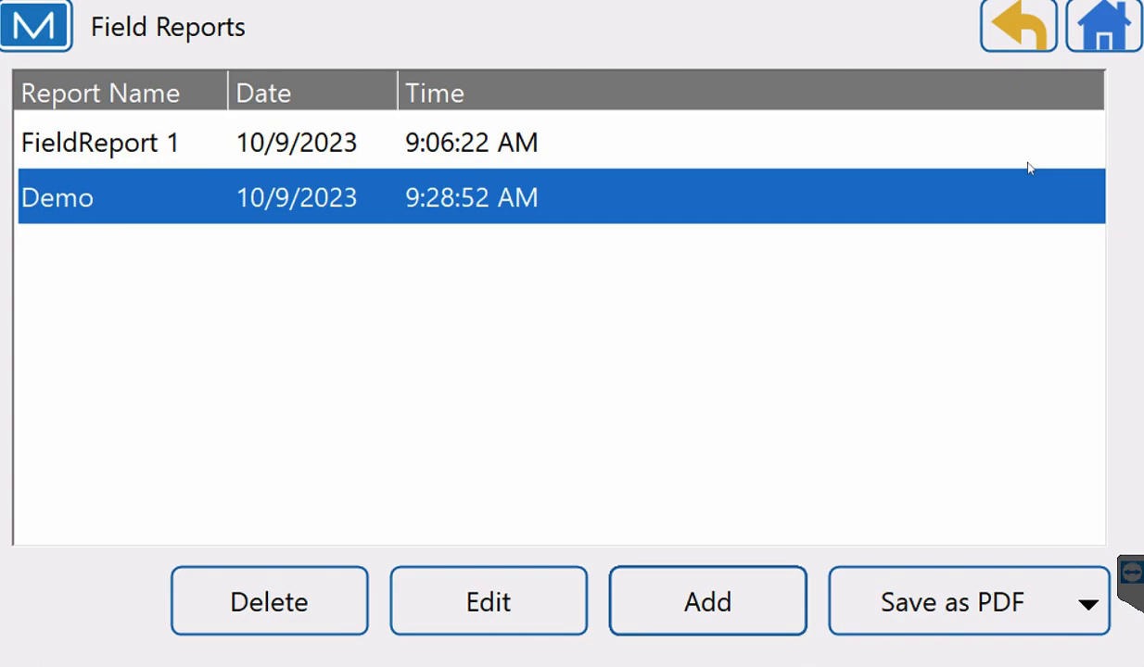
pyautogui.moveTo(1102, 60)
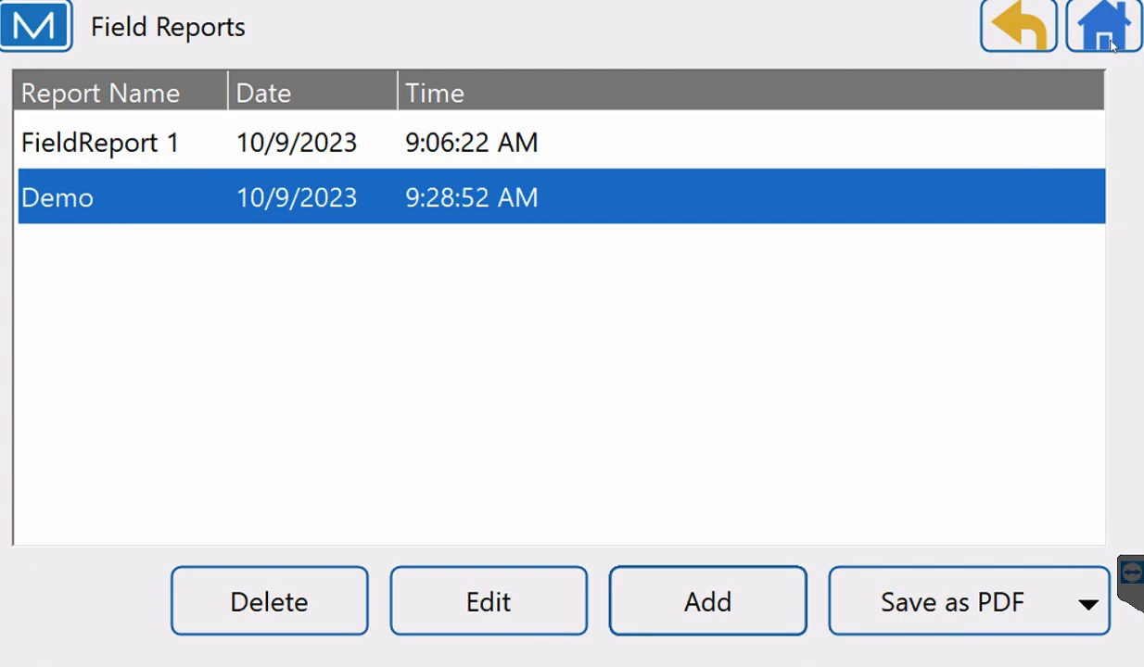
# Step: Export the Demo field report to a file on drive D:
pyautogui.click(1102, 26)
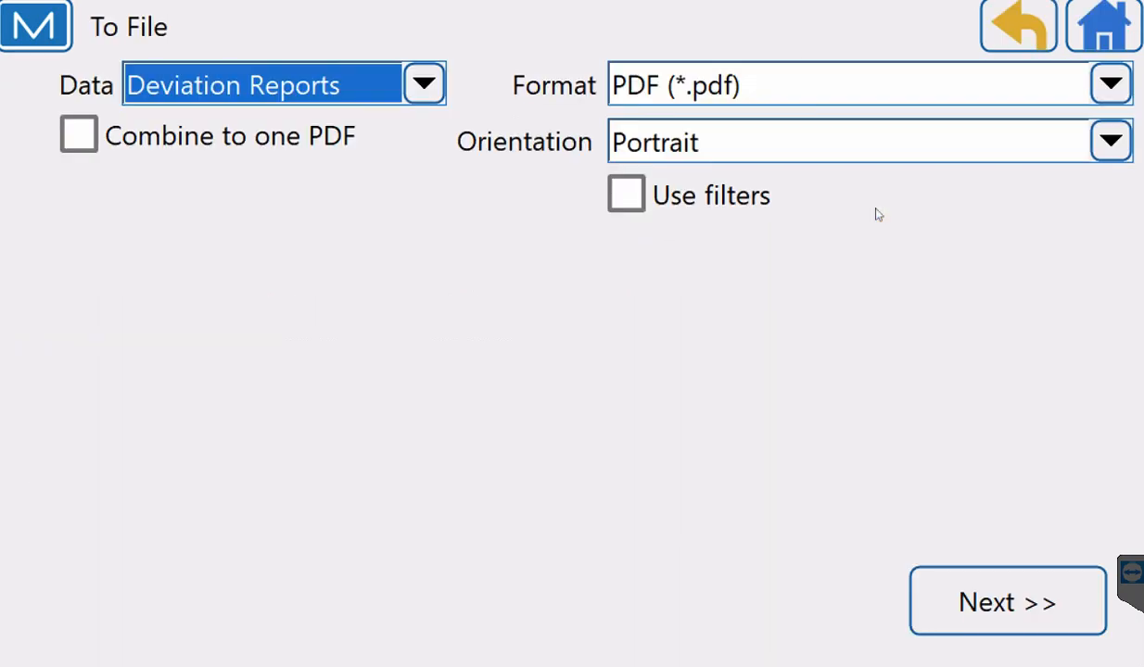
pyautogui.click(423, 83)
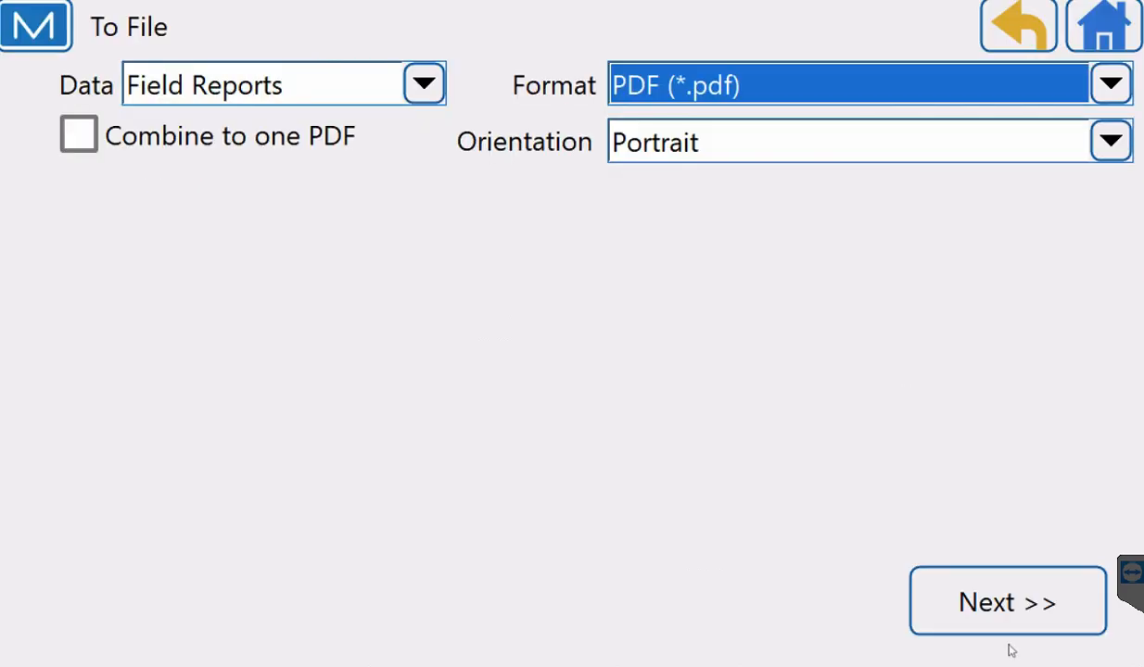
pyautogui.click(1006, 600)
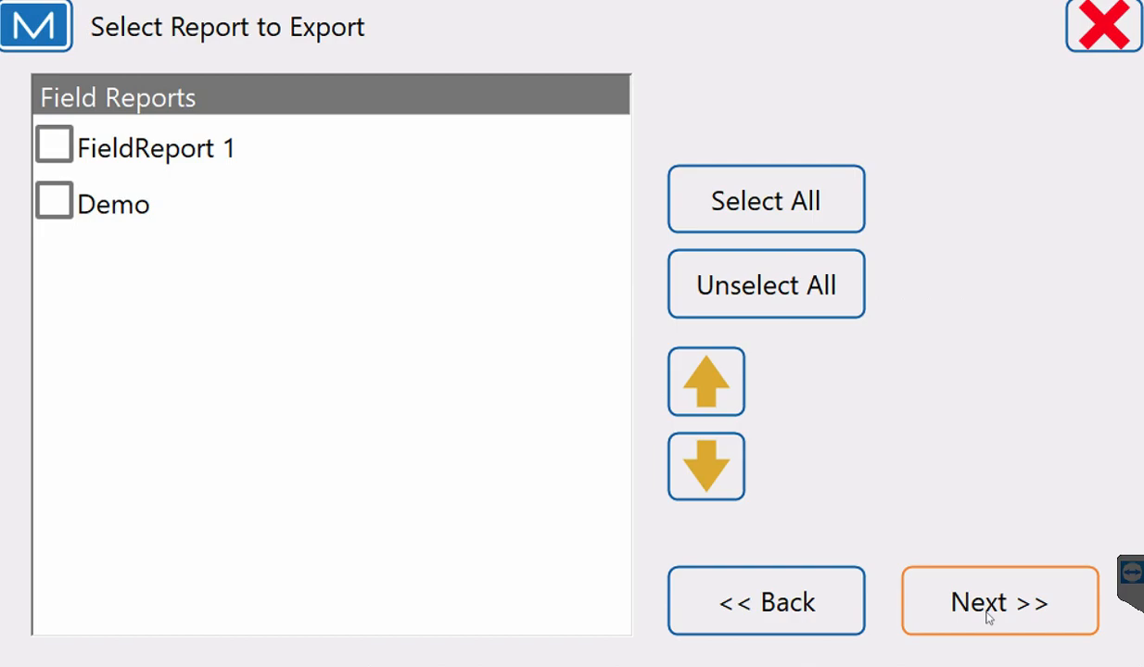
pyautogui.click(52, 204)
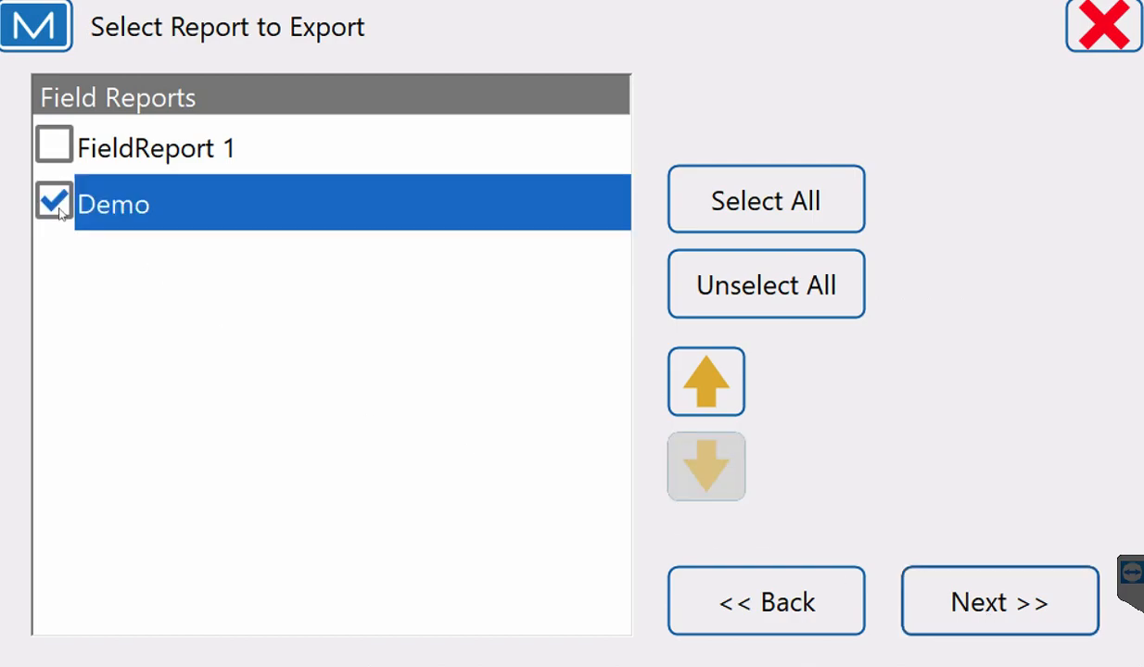
pyautogui.click(999, 601)
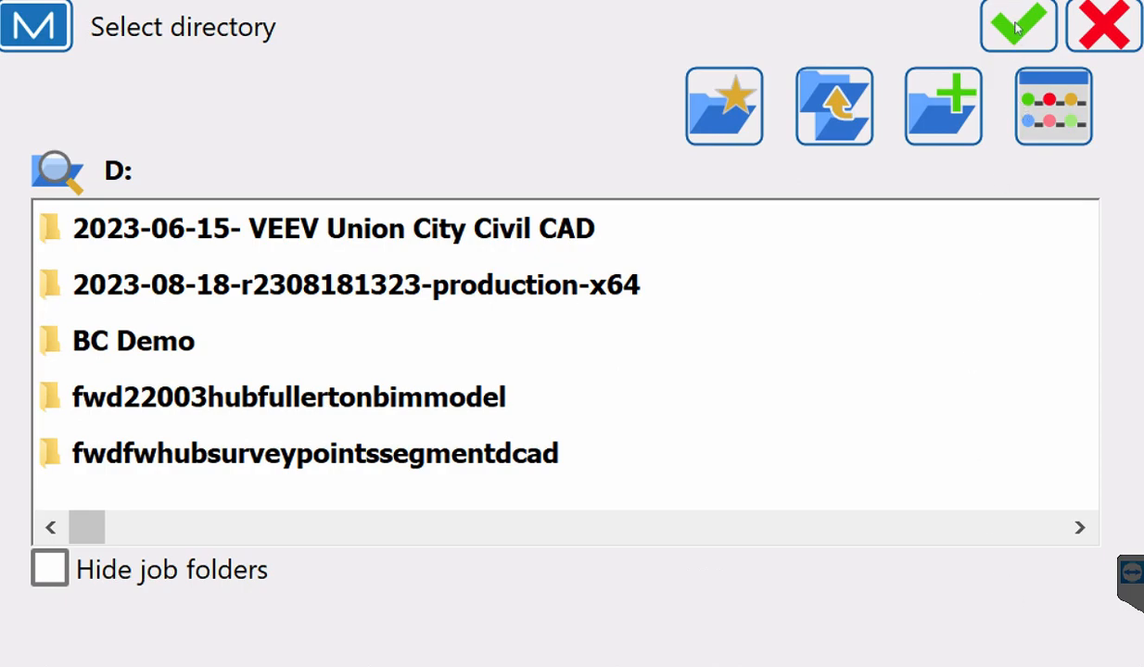
pyautogui.click(1017, 25)
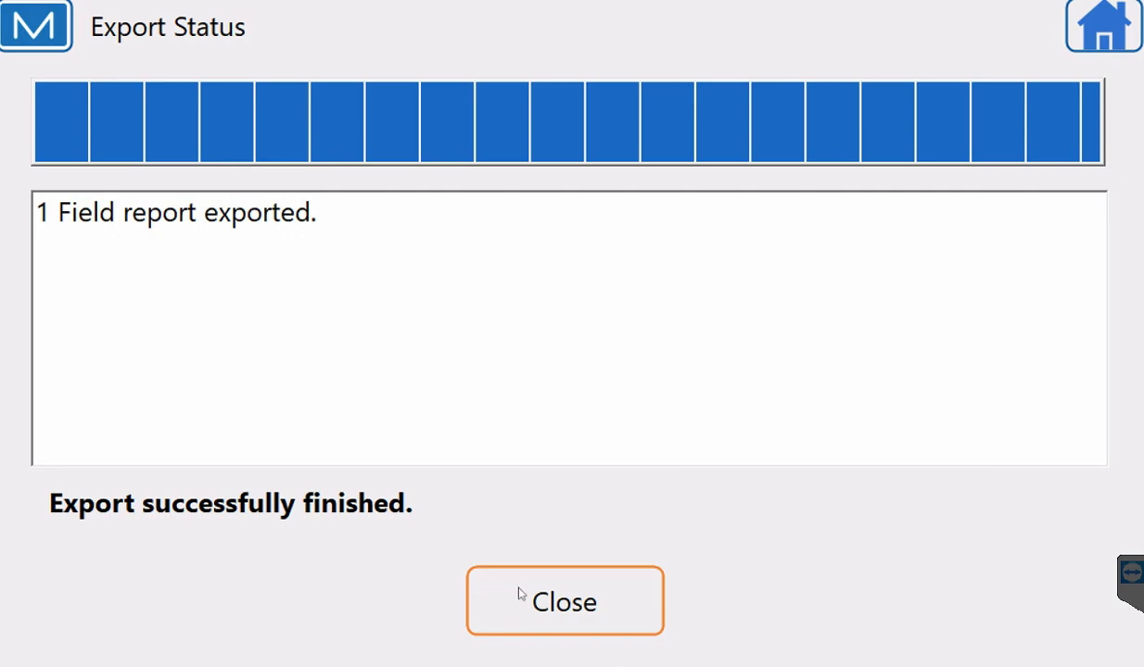
# Step: Dismiss the export status and open the Demo PDF from USB Drive (D:)
pyautogui.click(564, 600)
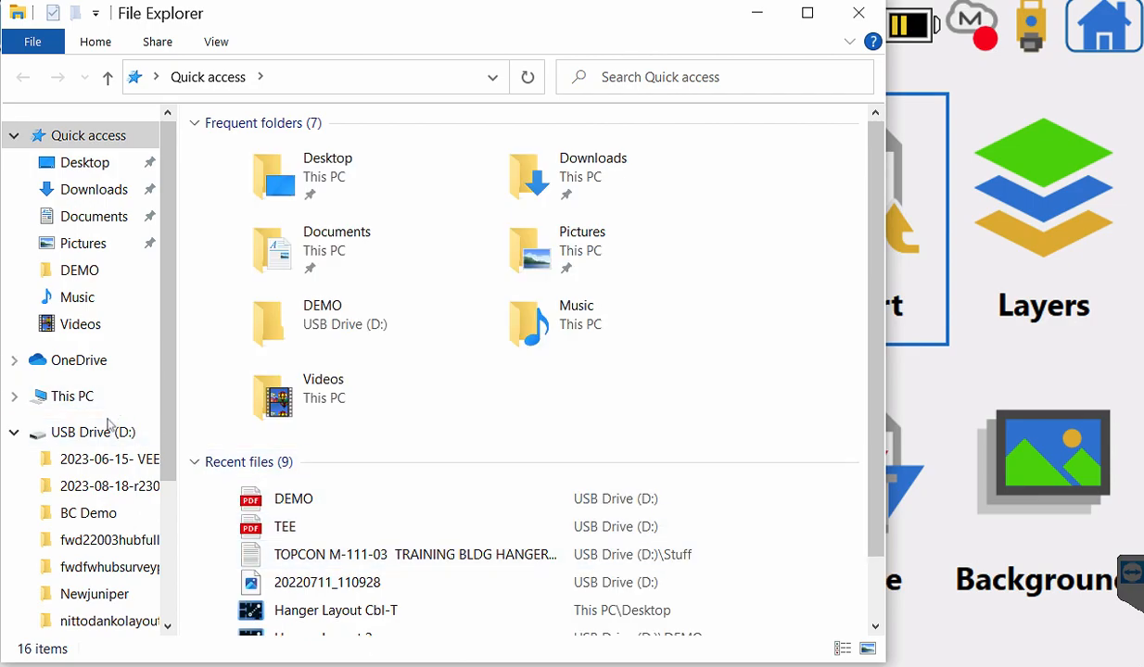
pyautogui.click(90, 432)
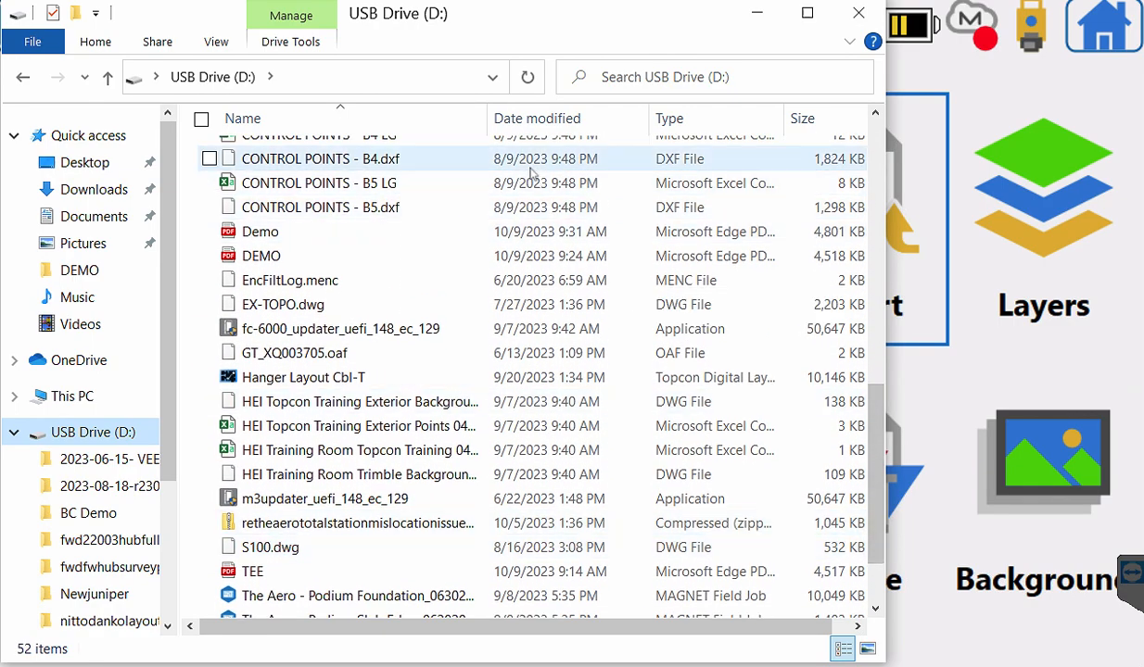
pyautogui.click(260, 231)
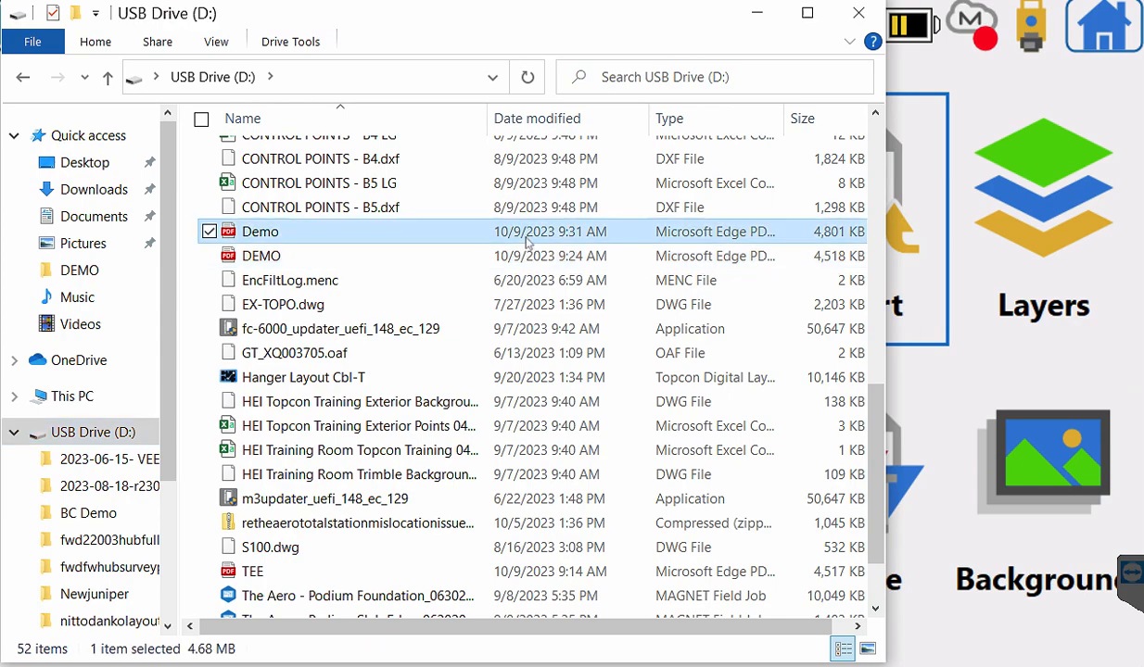
pyautogui.doubleClick(261, 232)
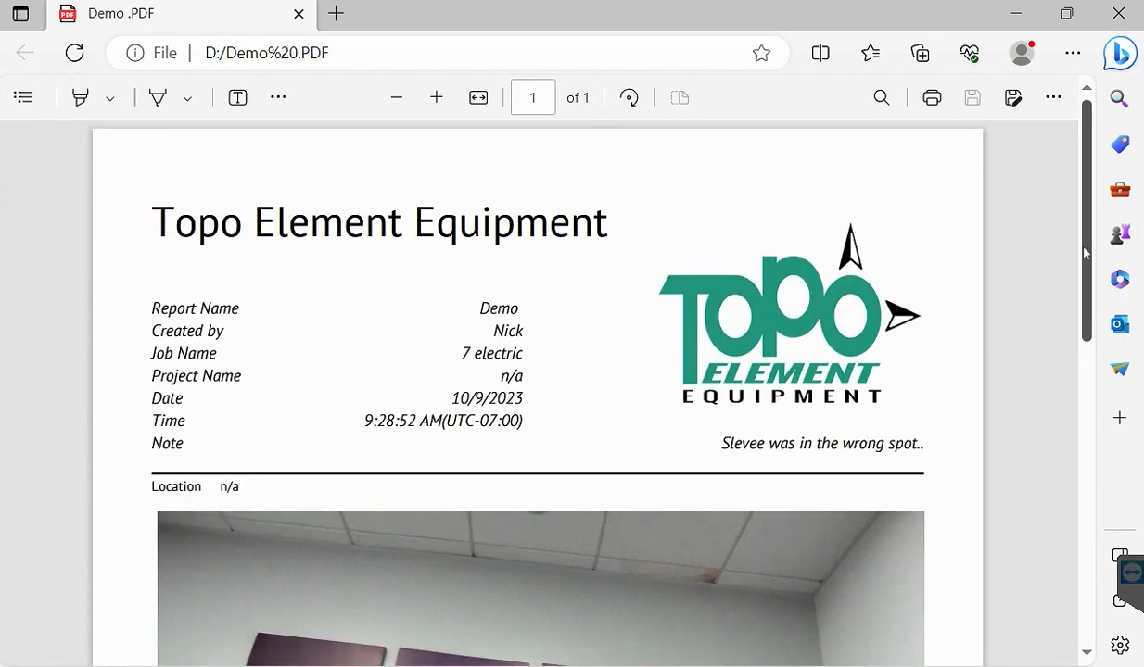
pyautogui.scroll(-3)
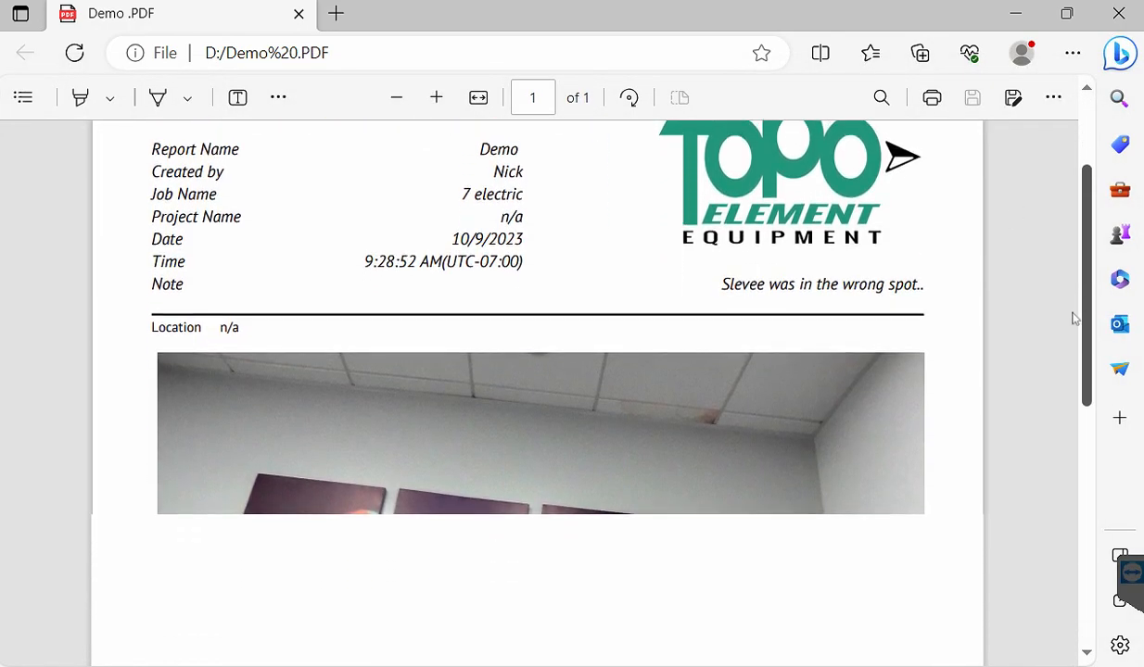
pyautogui.scroll(-3)
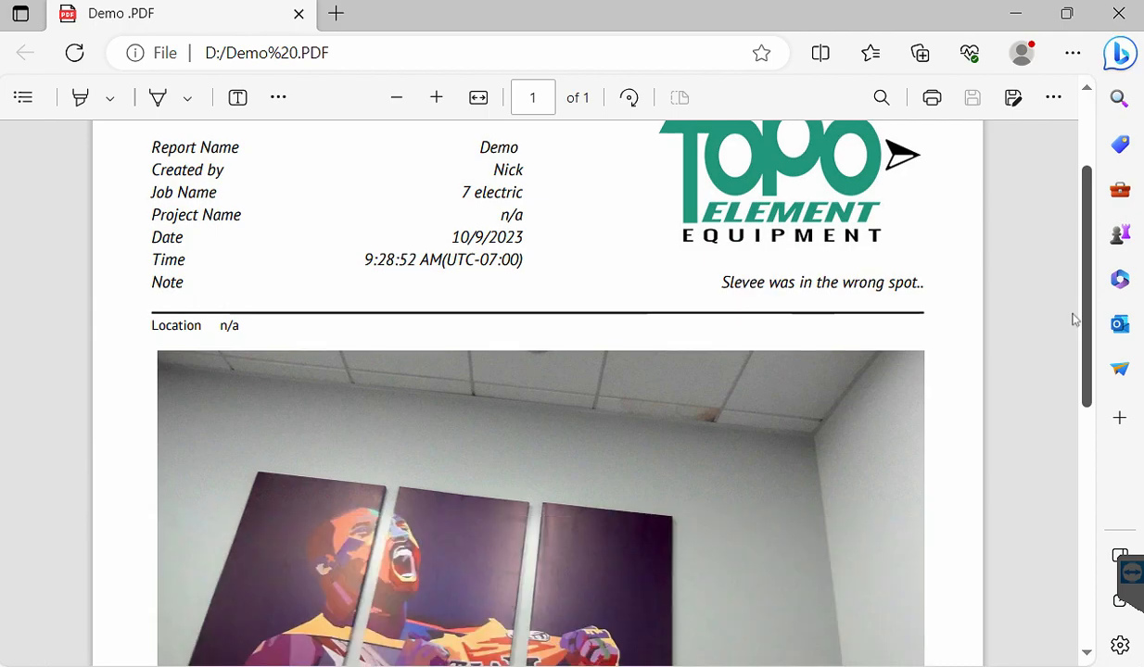
pyautogui.scroll(-3)
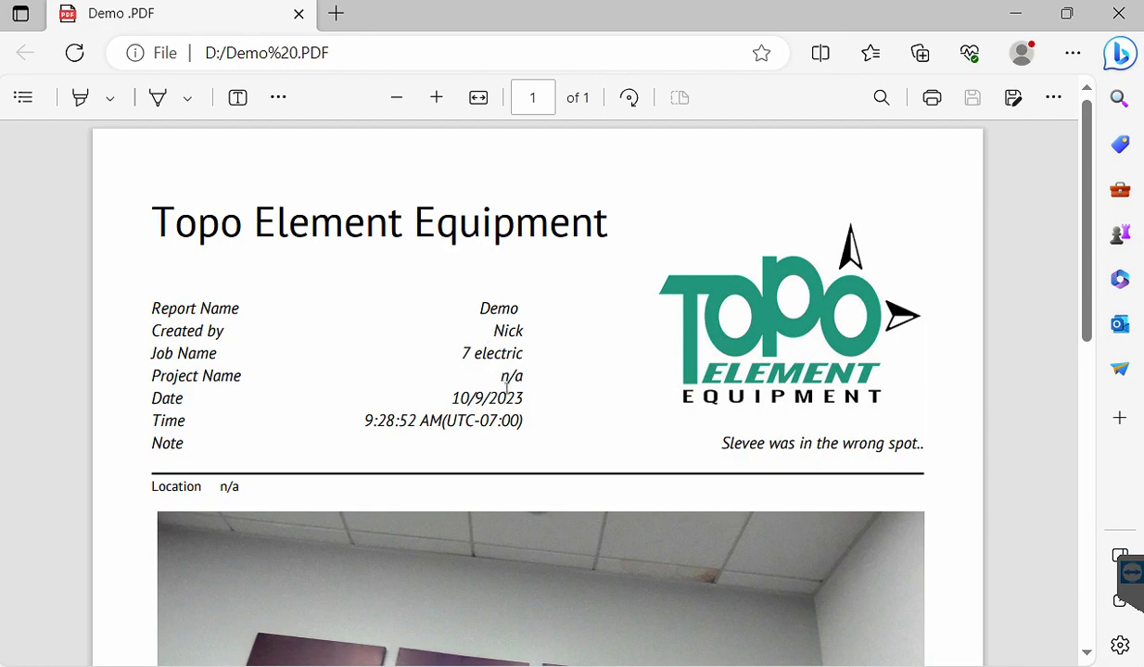
pyautogui.moveTo(1002, 387)
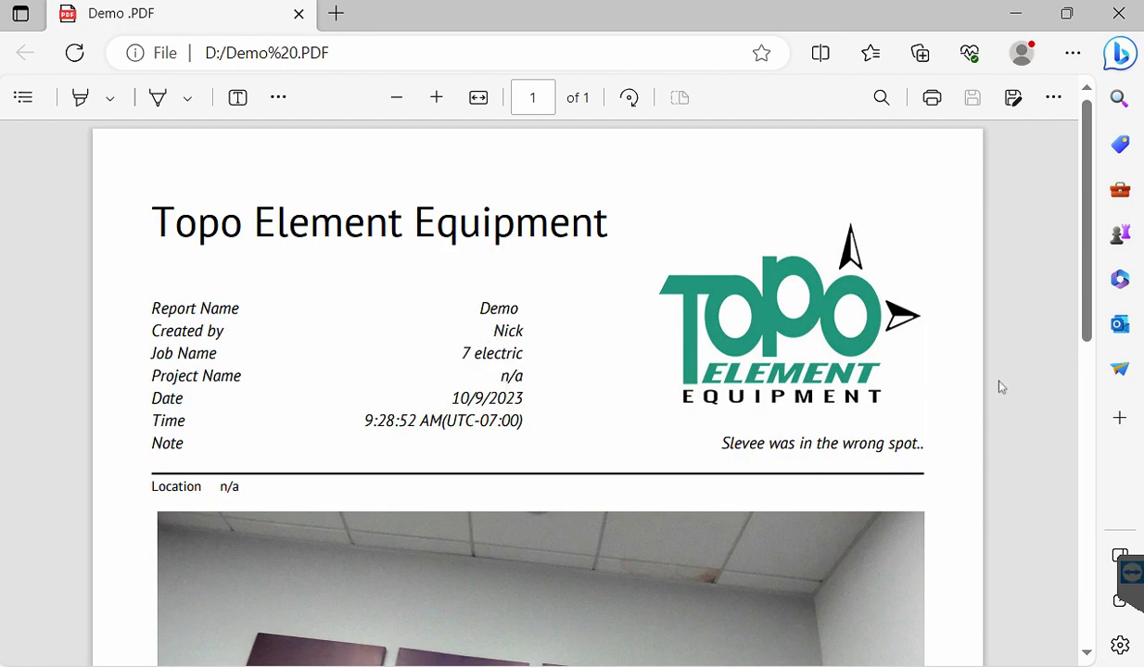
pyautogui.moveTo(1065, 388)
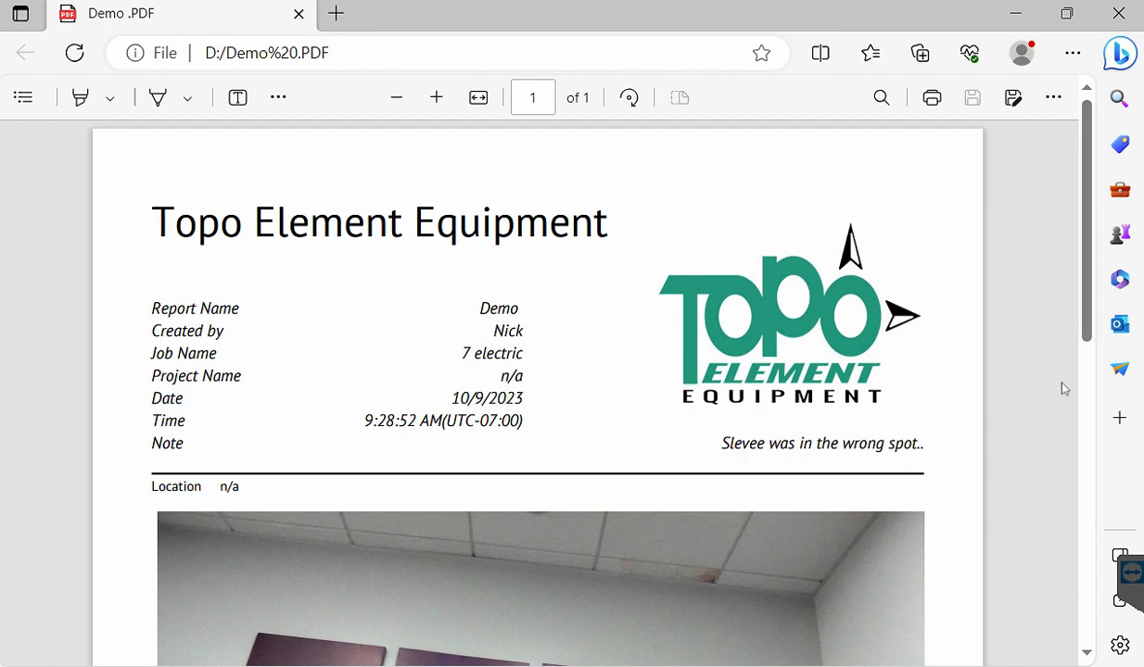
pyautogui.scroll(-3)
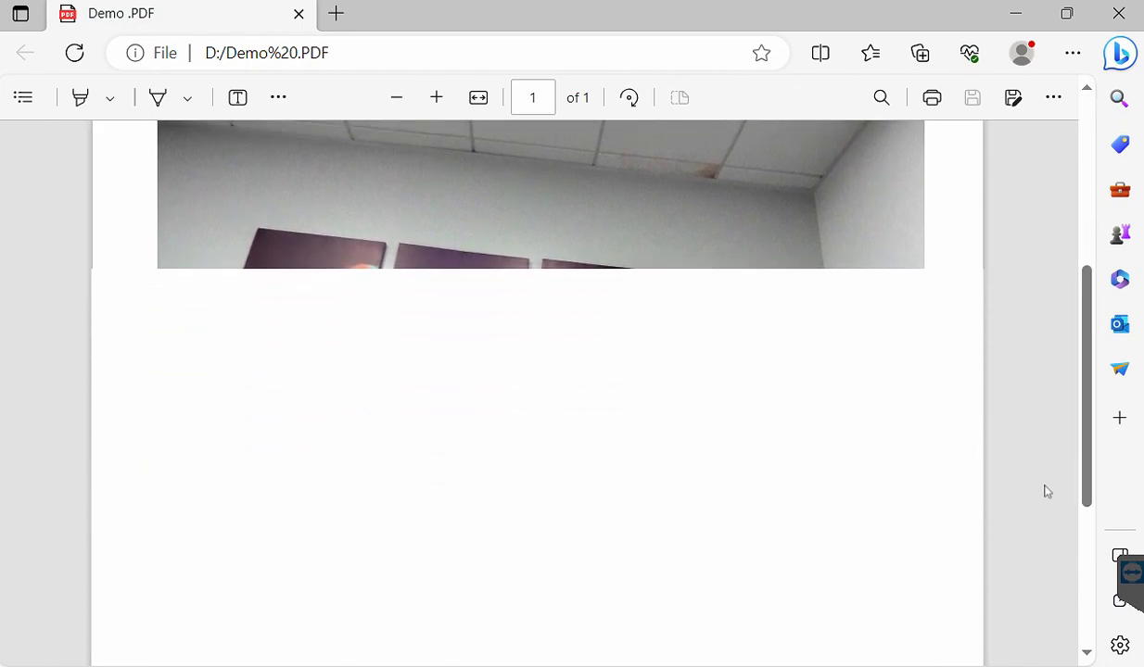